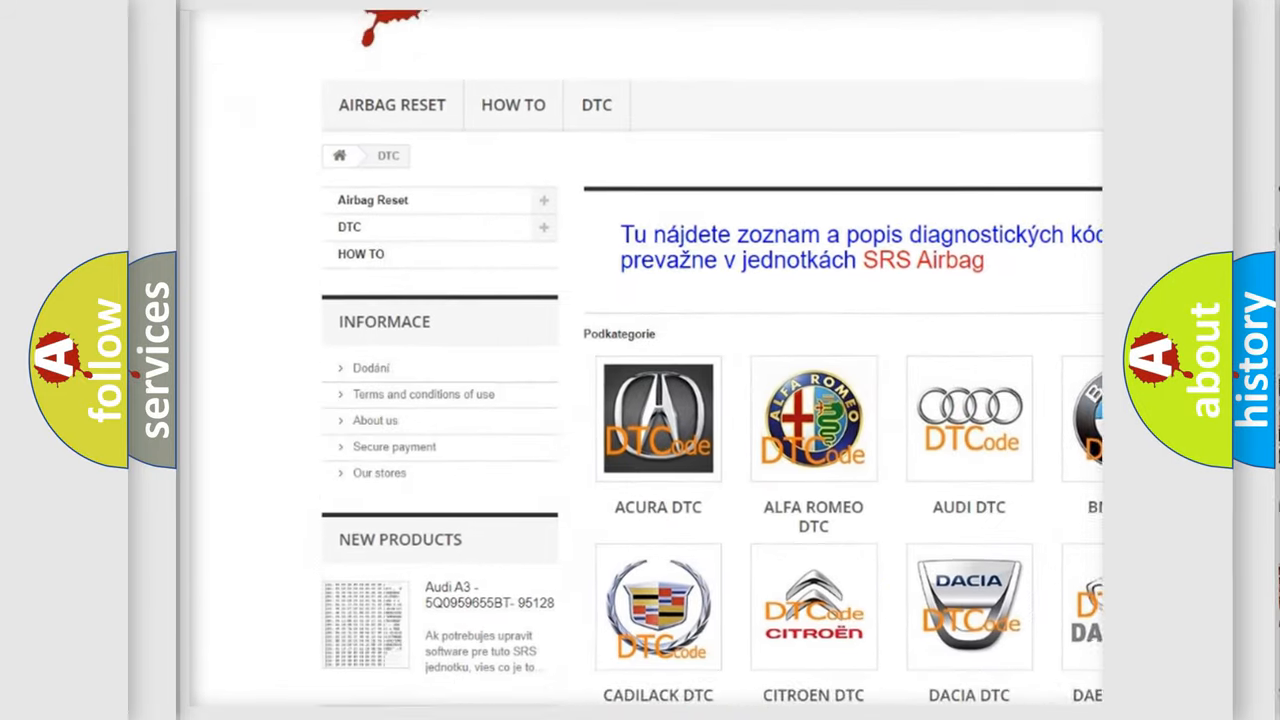
pyautogui.scroll(-3)
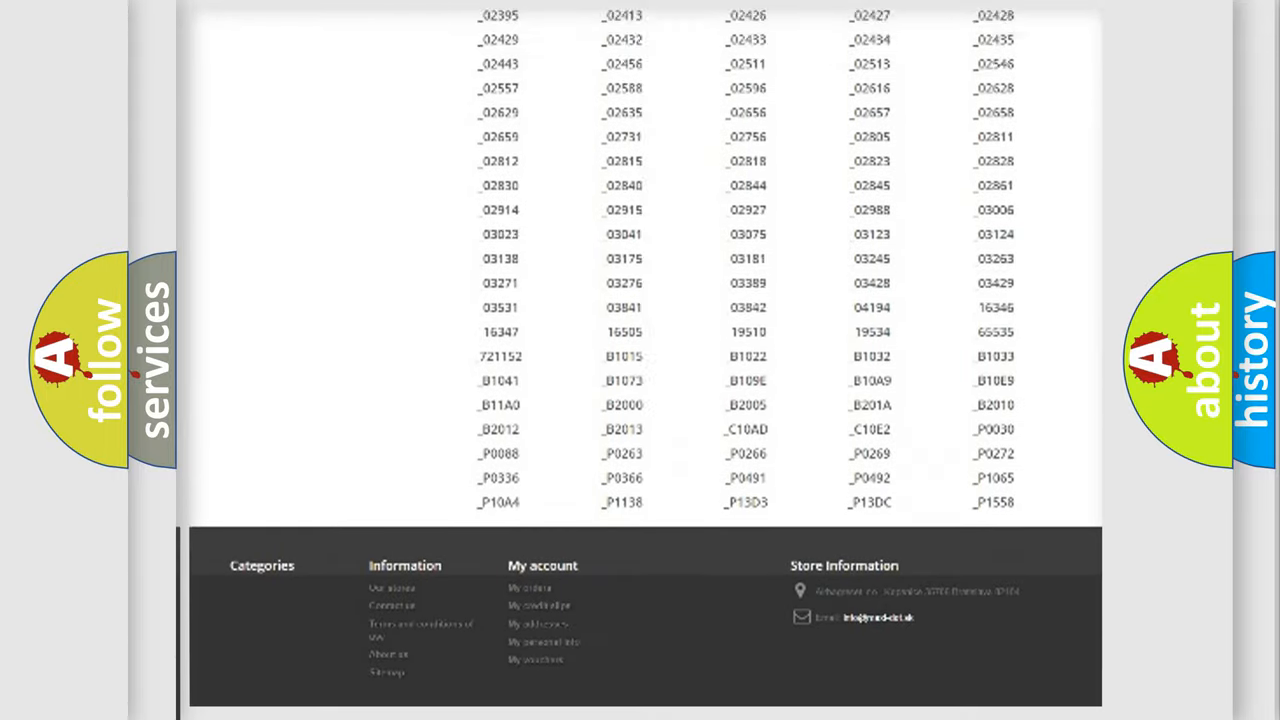
pyautogui.scroll(3)
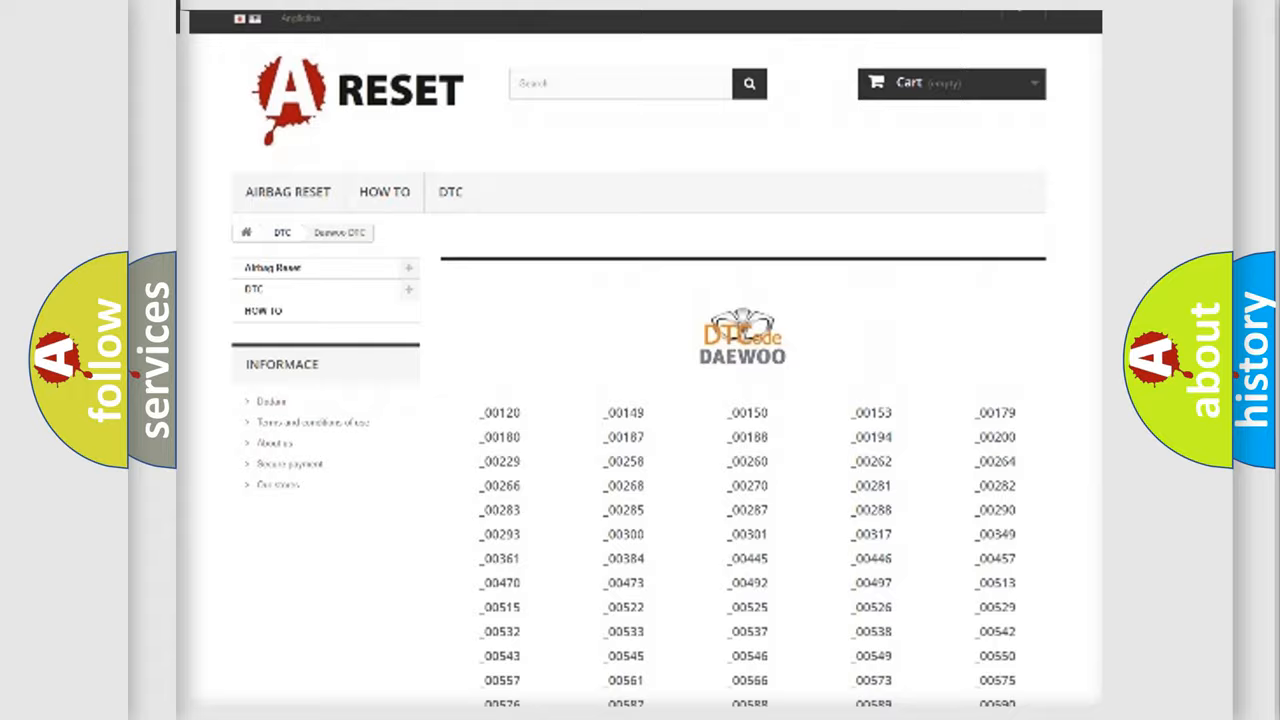